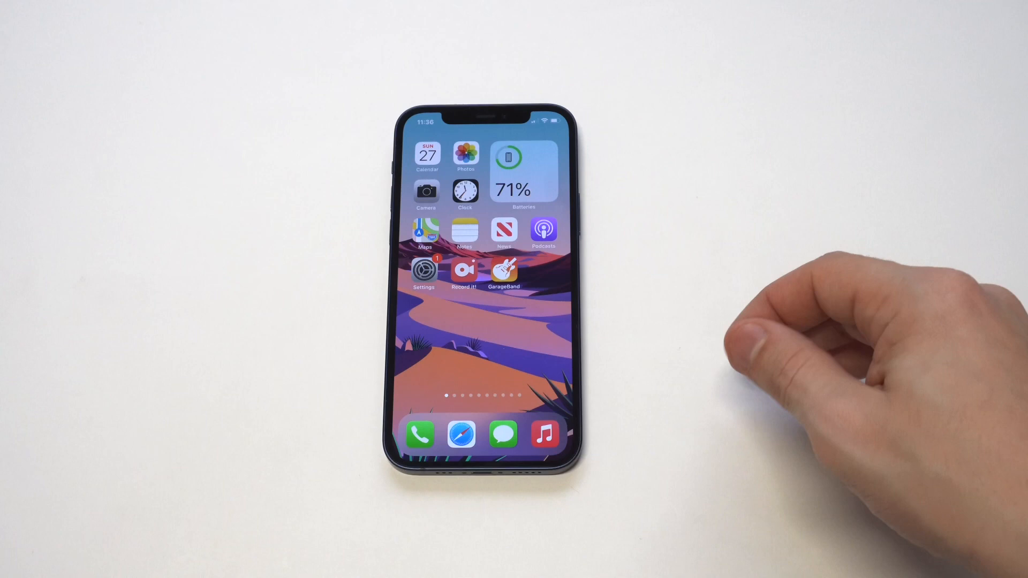
Launch GarageBand from the iPhone Home Screen.
click(502, 271)
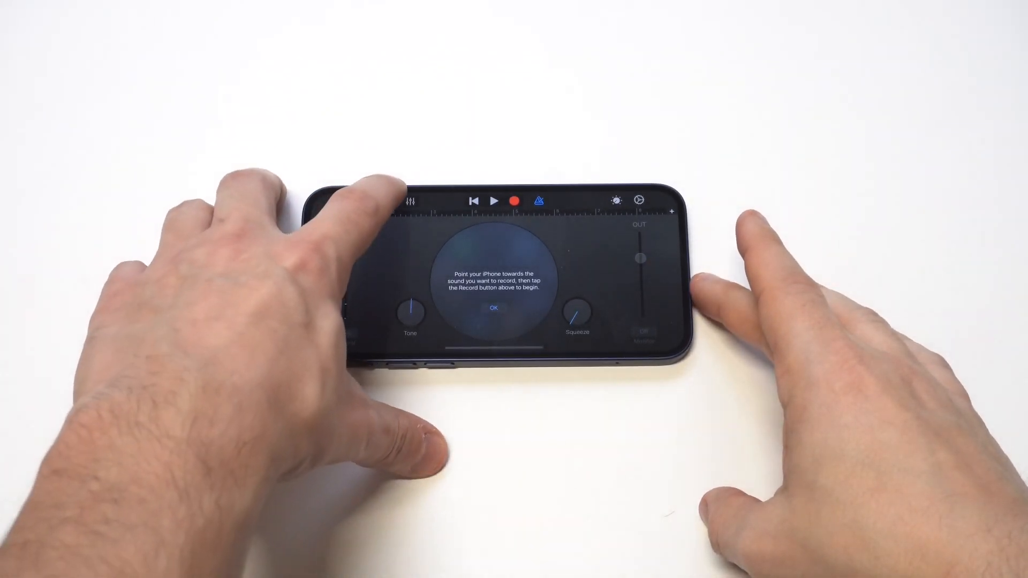
Dismiss the recorder prompt and bring the song onto the empty track.
click(492, 308)
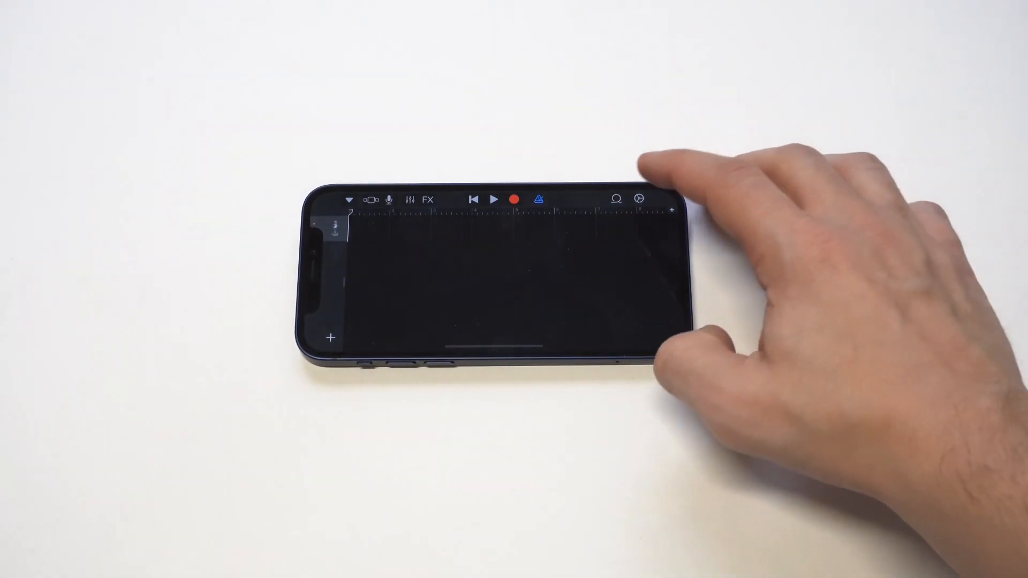
click(331, 337)
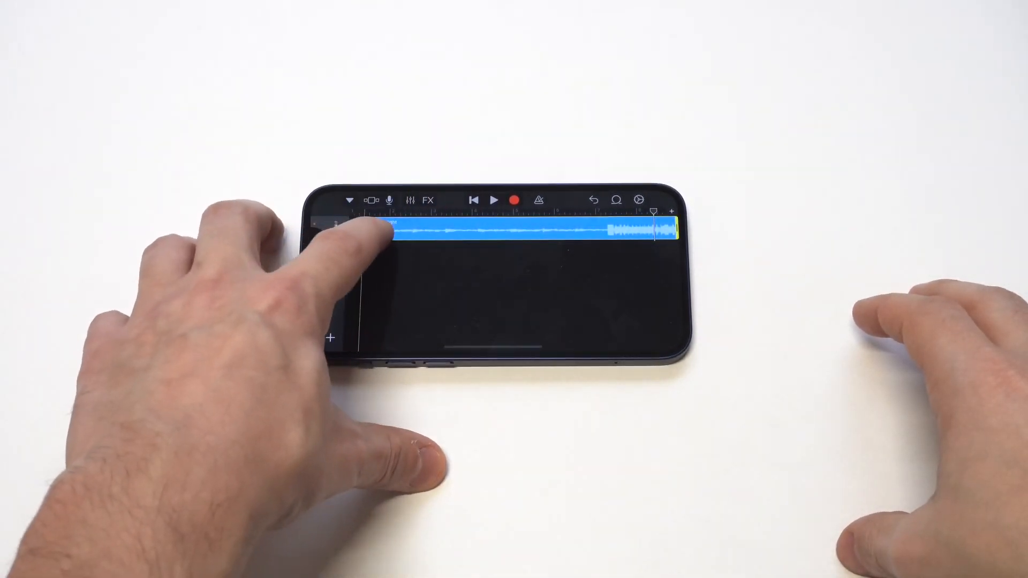
Leave the project and return to the My Songs browser, saving it as My Song.
click(367, 233)
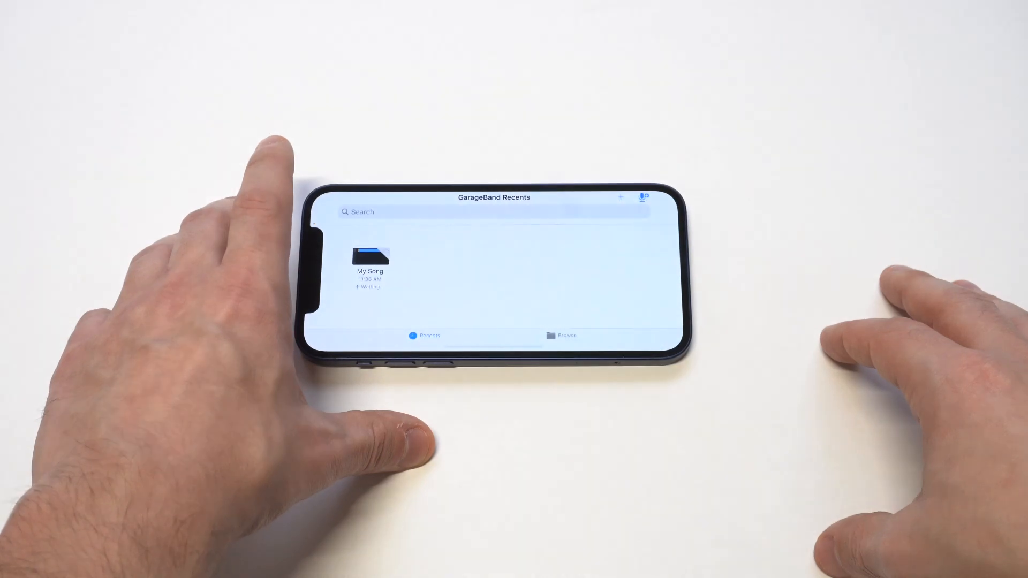
Share My Song as a ringtone from its long-press menu.
click(370, 256)
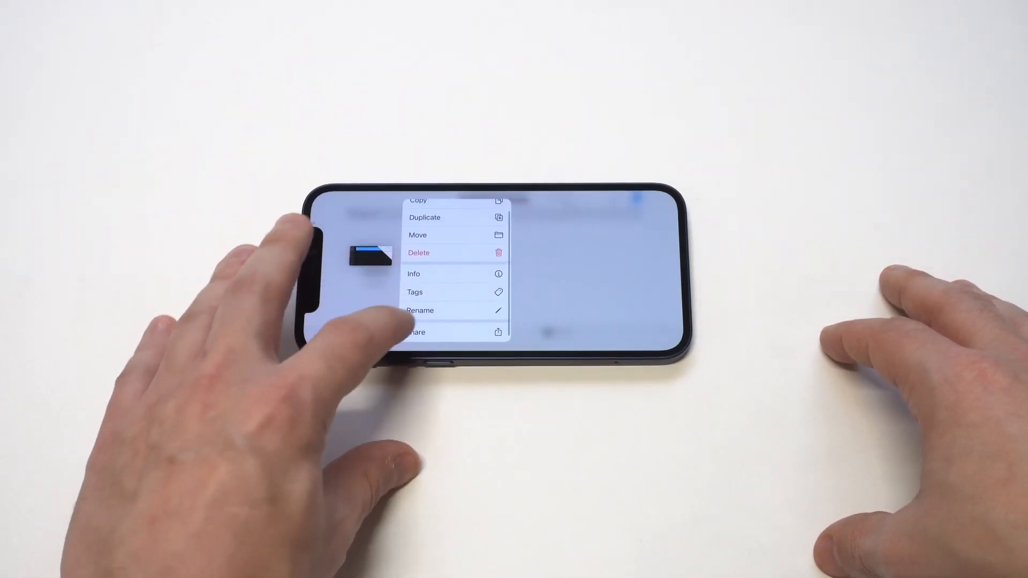
click(416, 332)
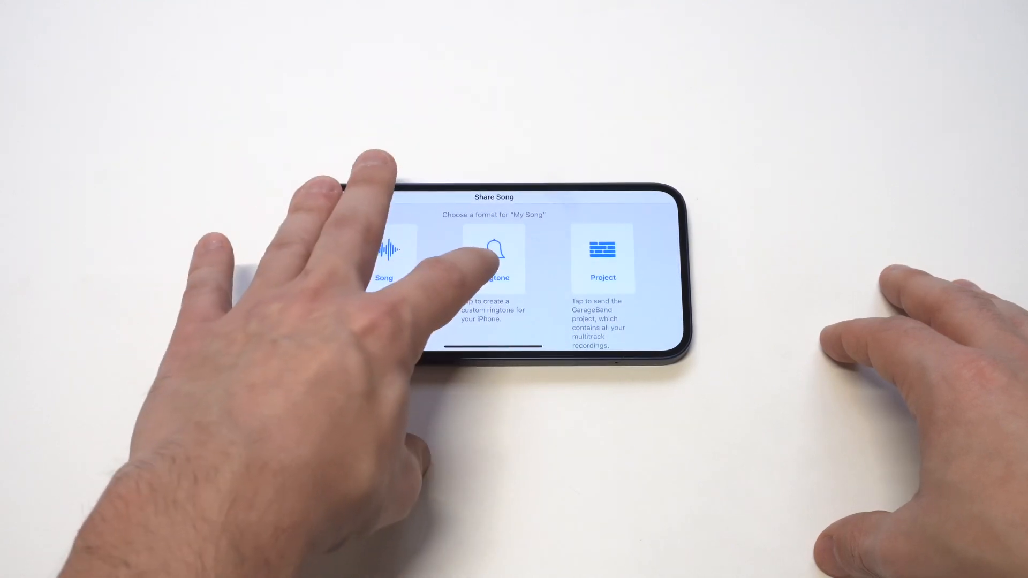
click(494, 255)
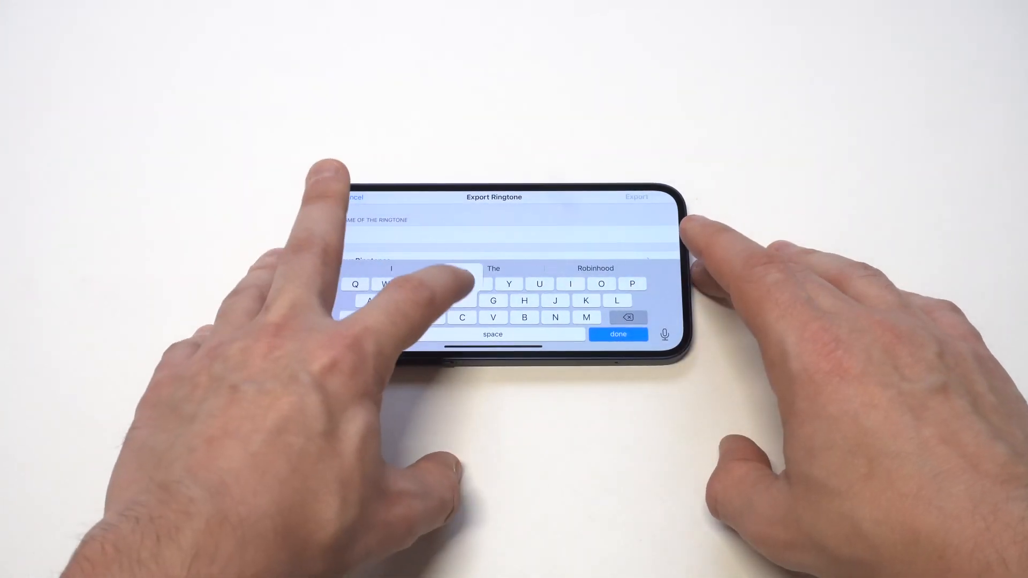
Name the ringtone 'Fresh', export it, and dismiss the success alert.
text(Fresh)
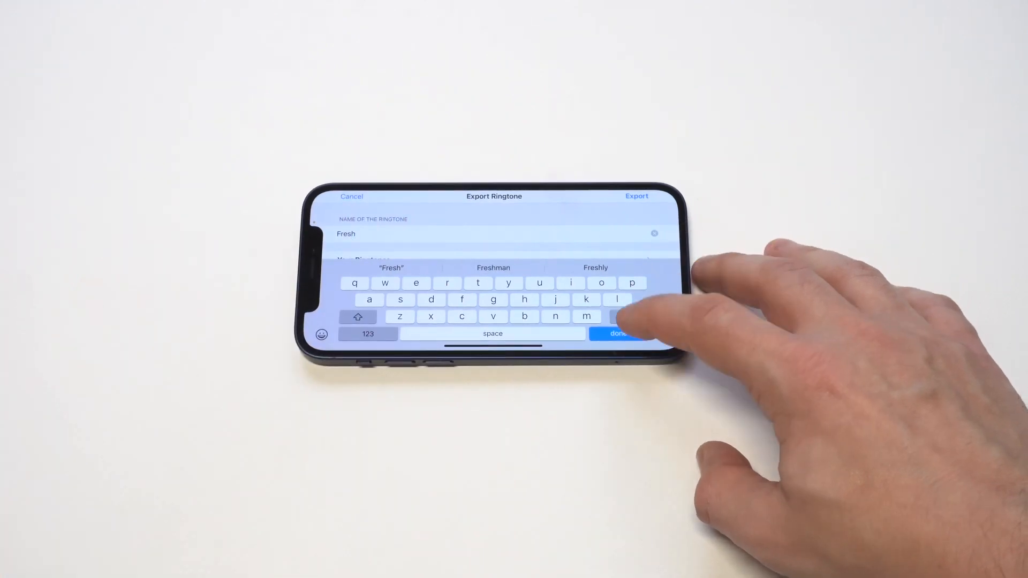
click(619, 333)
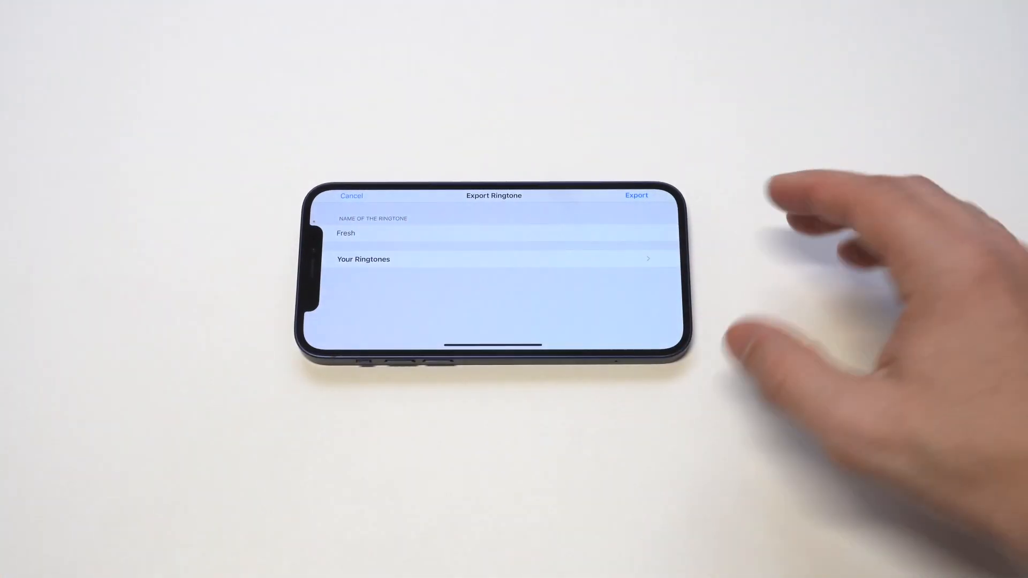
click(636, 196)
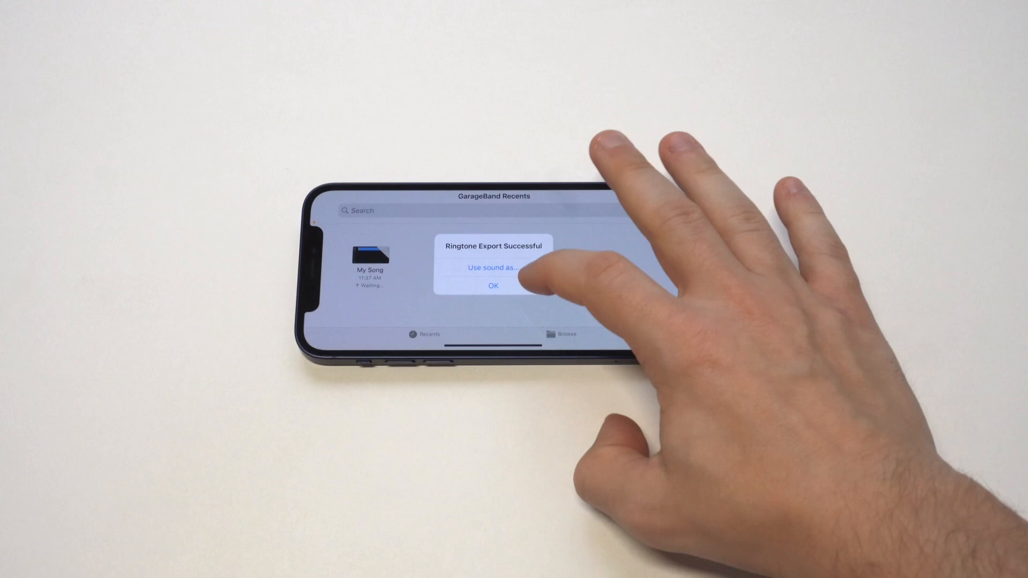
click(493, 286)
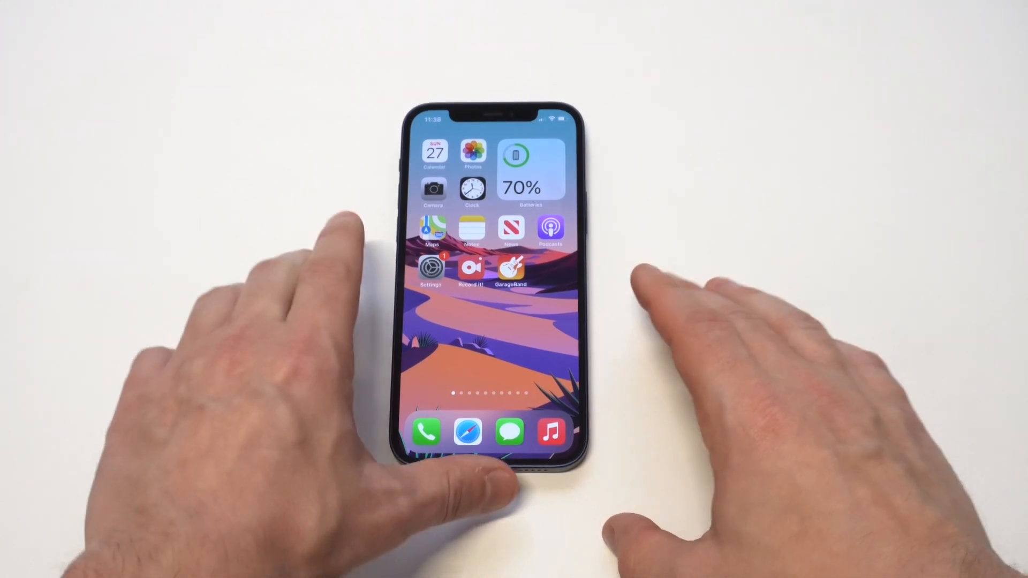
Choose Fresh as the ringtone under Settings > Sounds & Haptics > Ringtone.
click(430, 269)
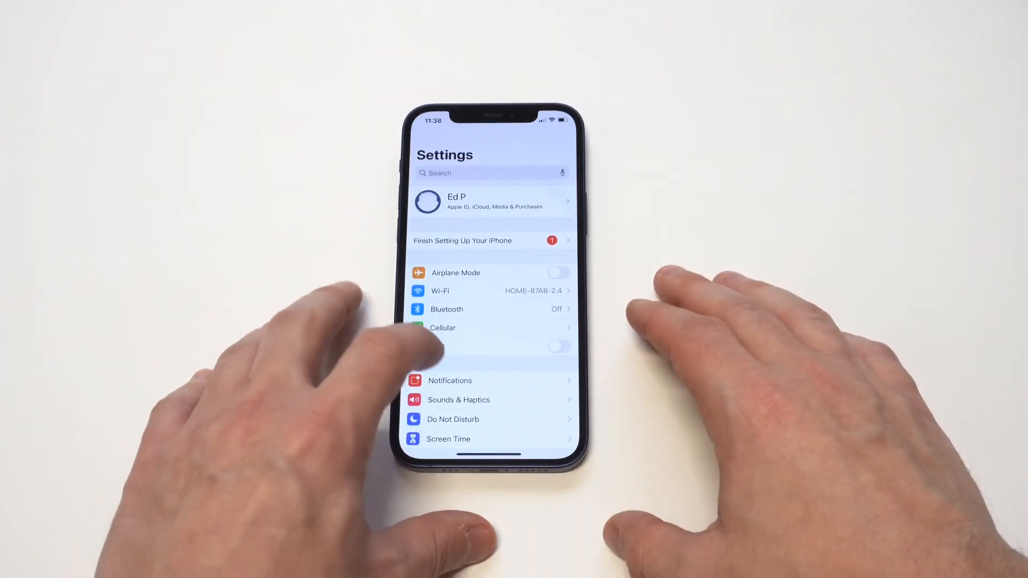
click(458, 400)
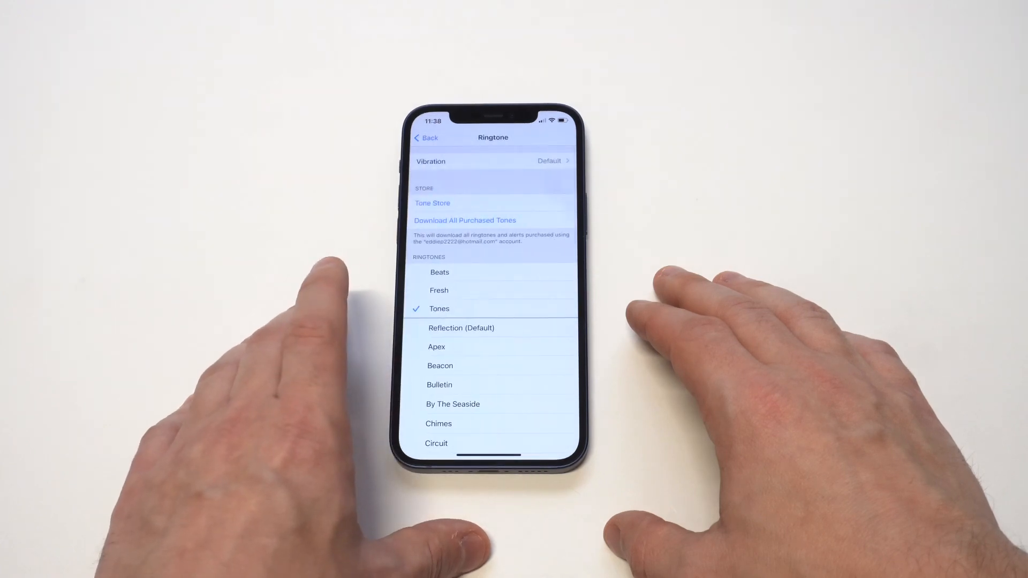
click(438, 290)
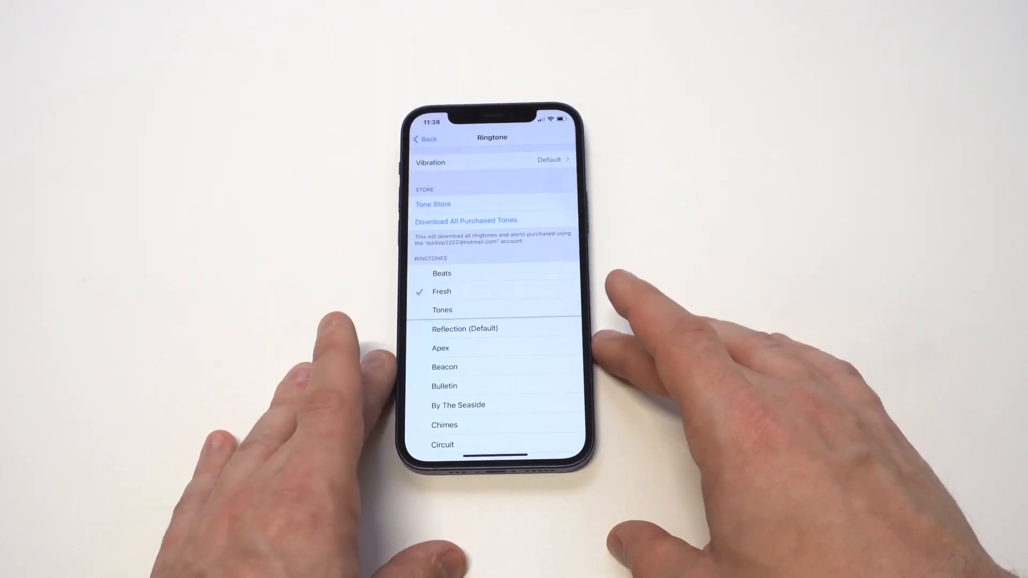